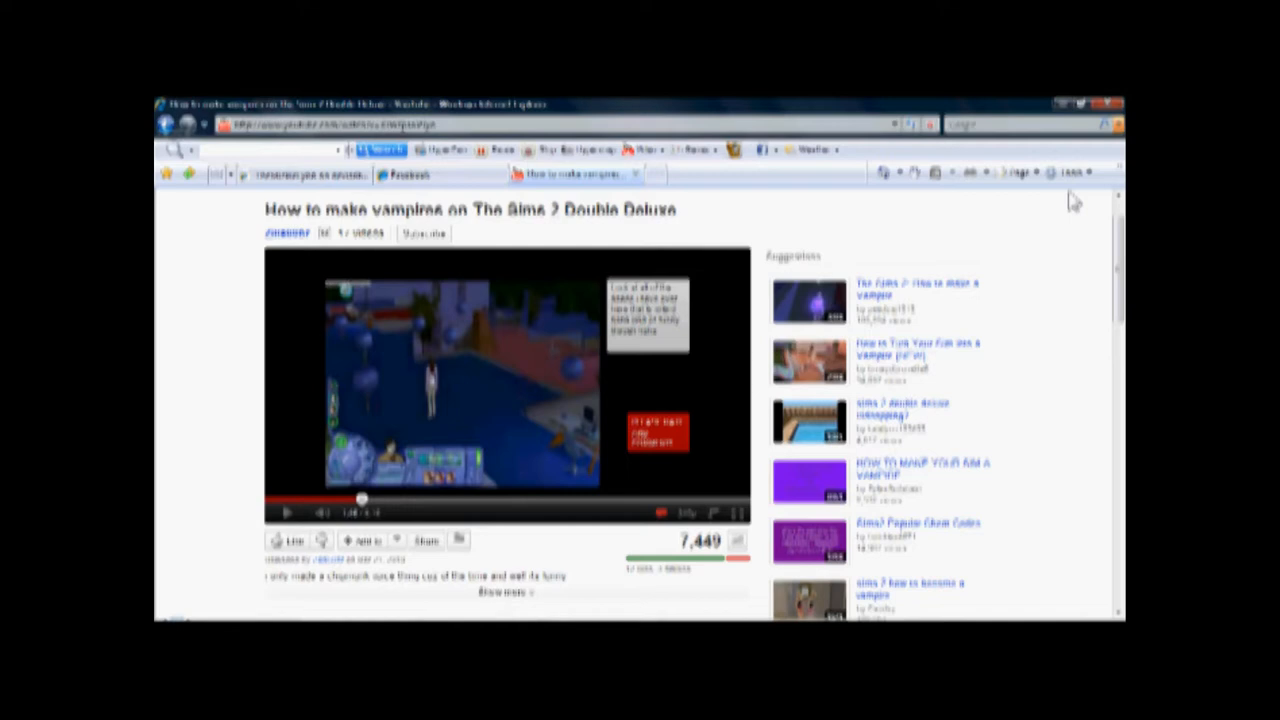
mouse_move(1120, 244)
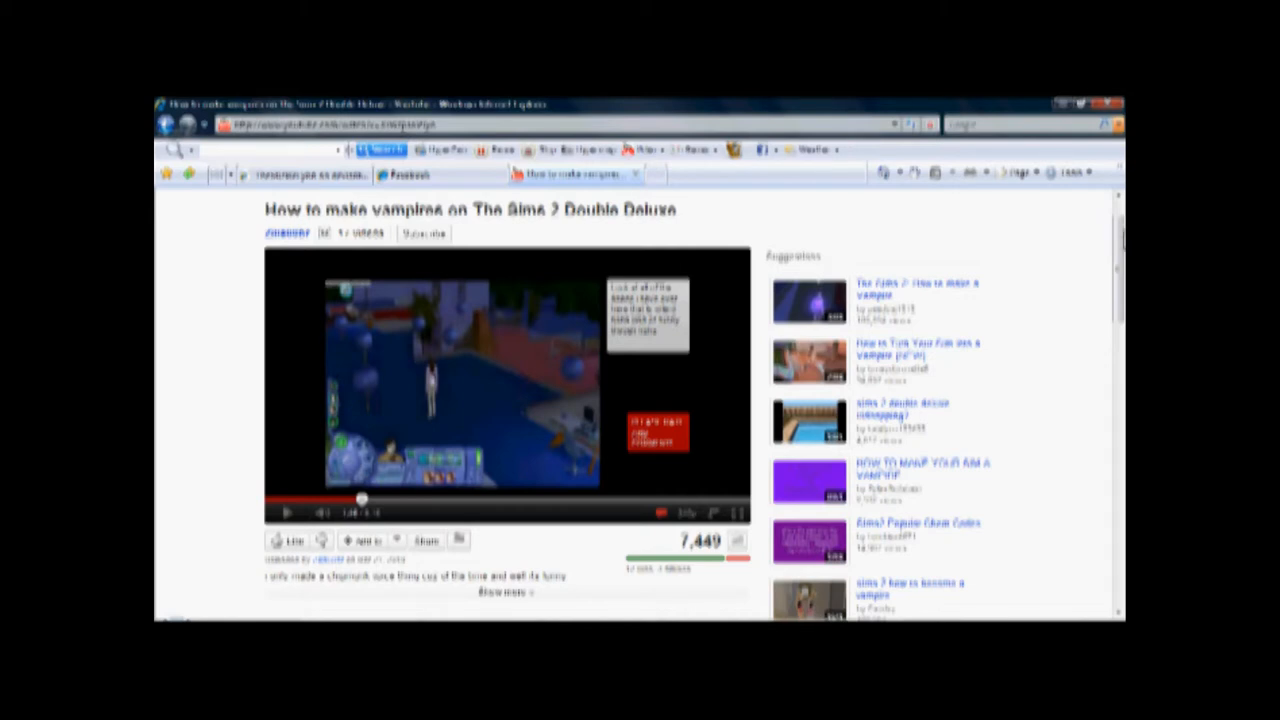
Scroll the Collections pane to reach the Sims 2 clips for the storyboard
scroll("down", 3)
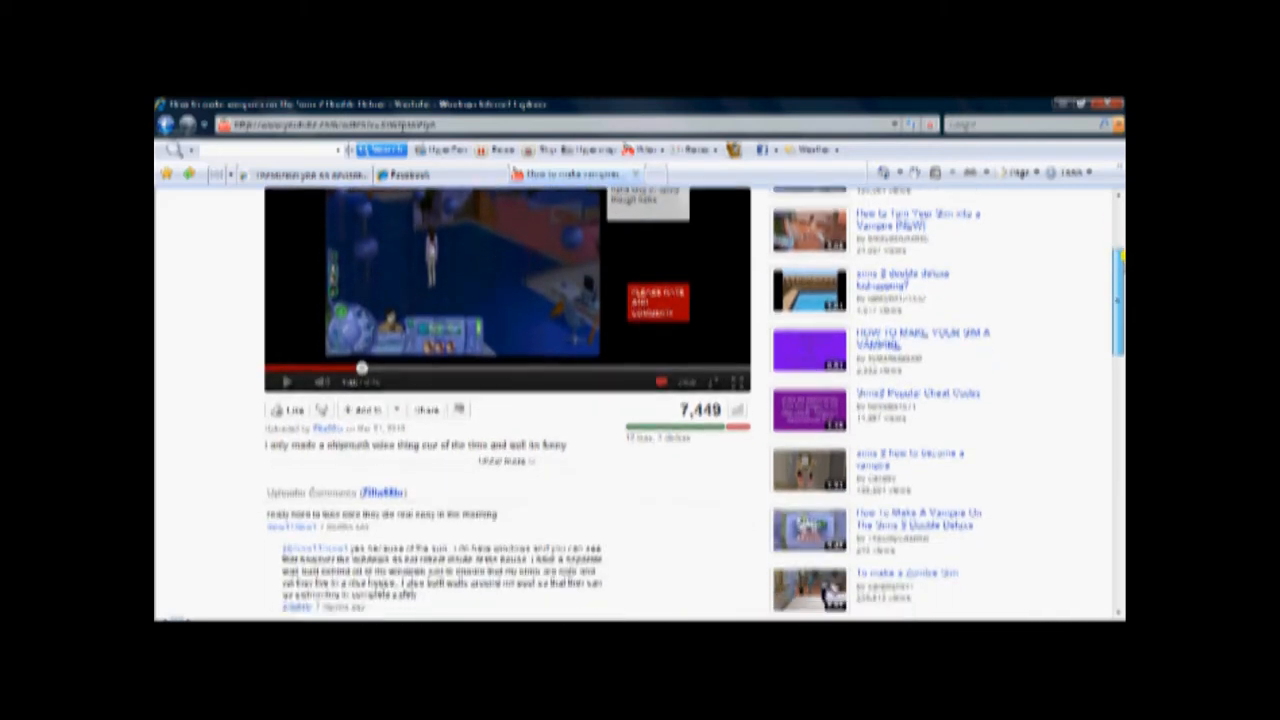
scroll("down", 3)
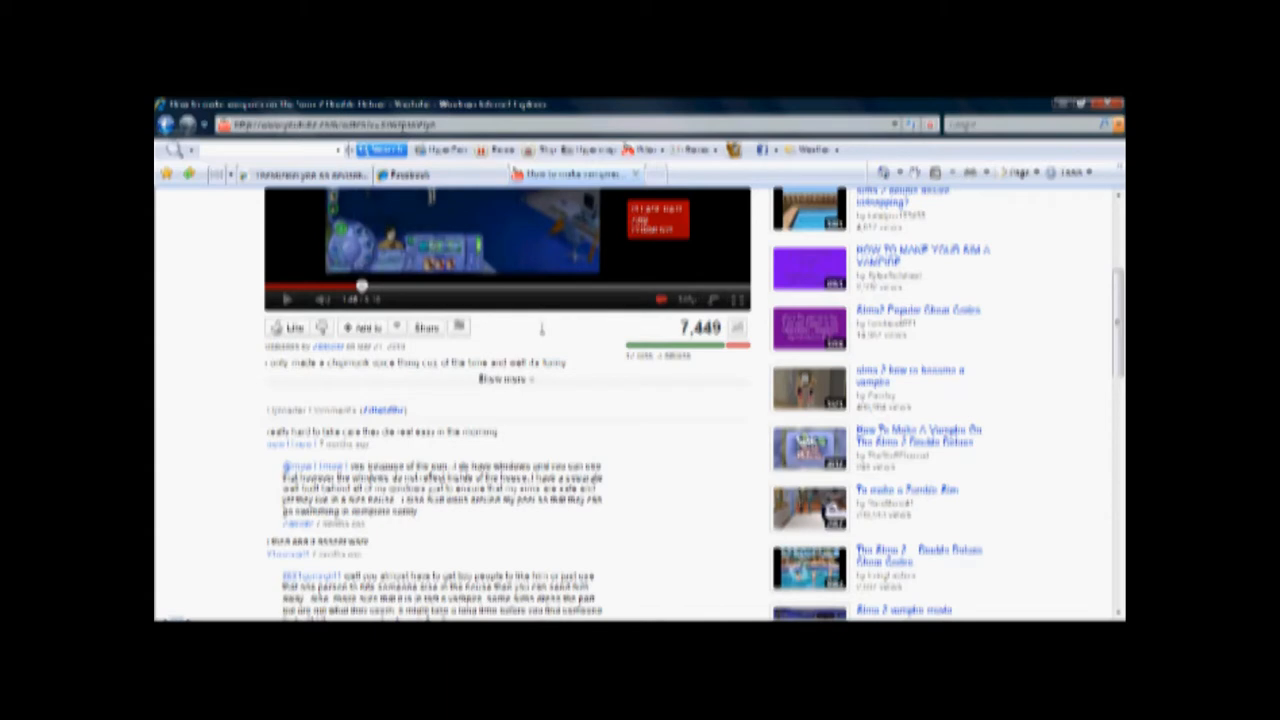
scroll("down", 3)
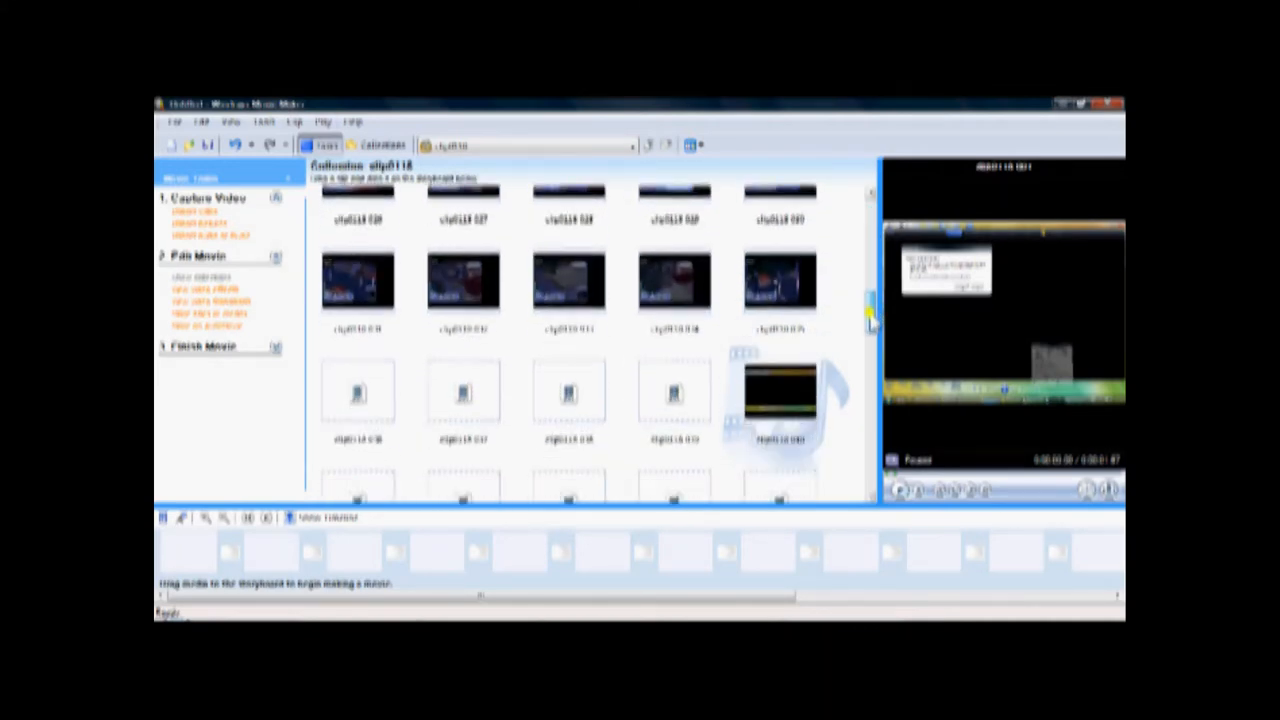
scroll("down", 3)
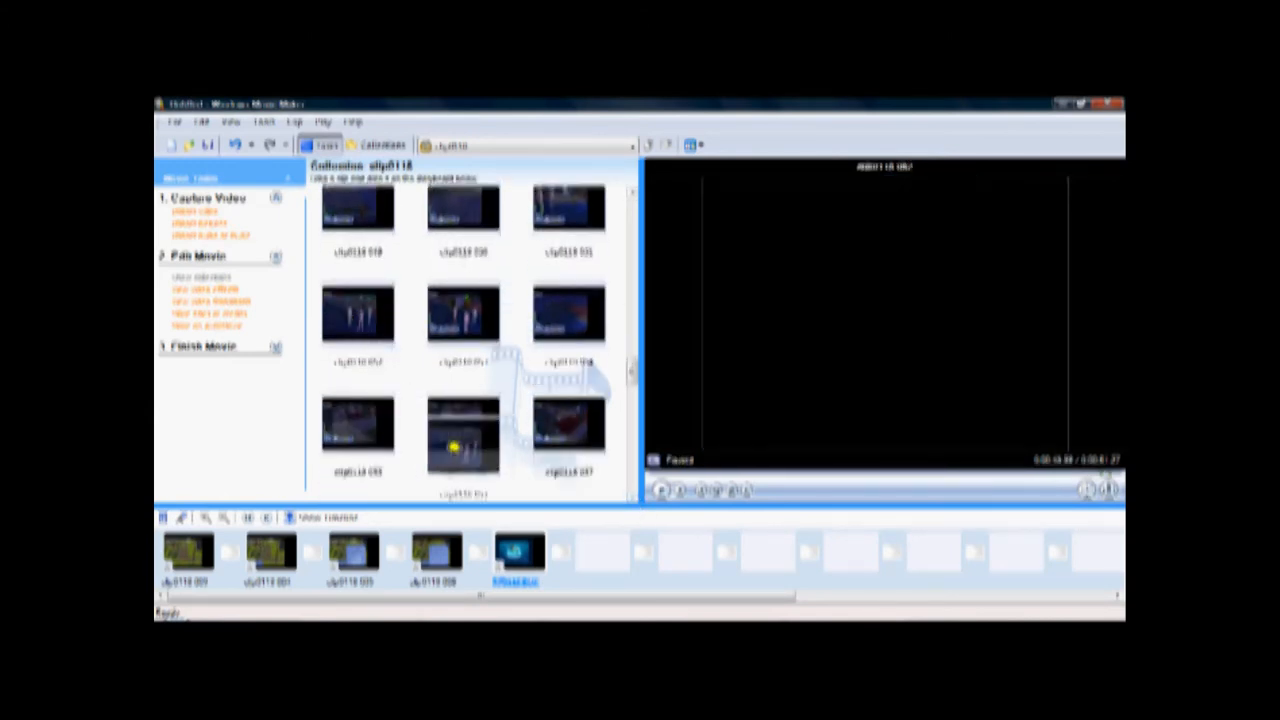
Delete storyboard clips via the context menu, leaving only two
right_click(516, 552)
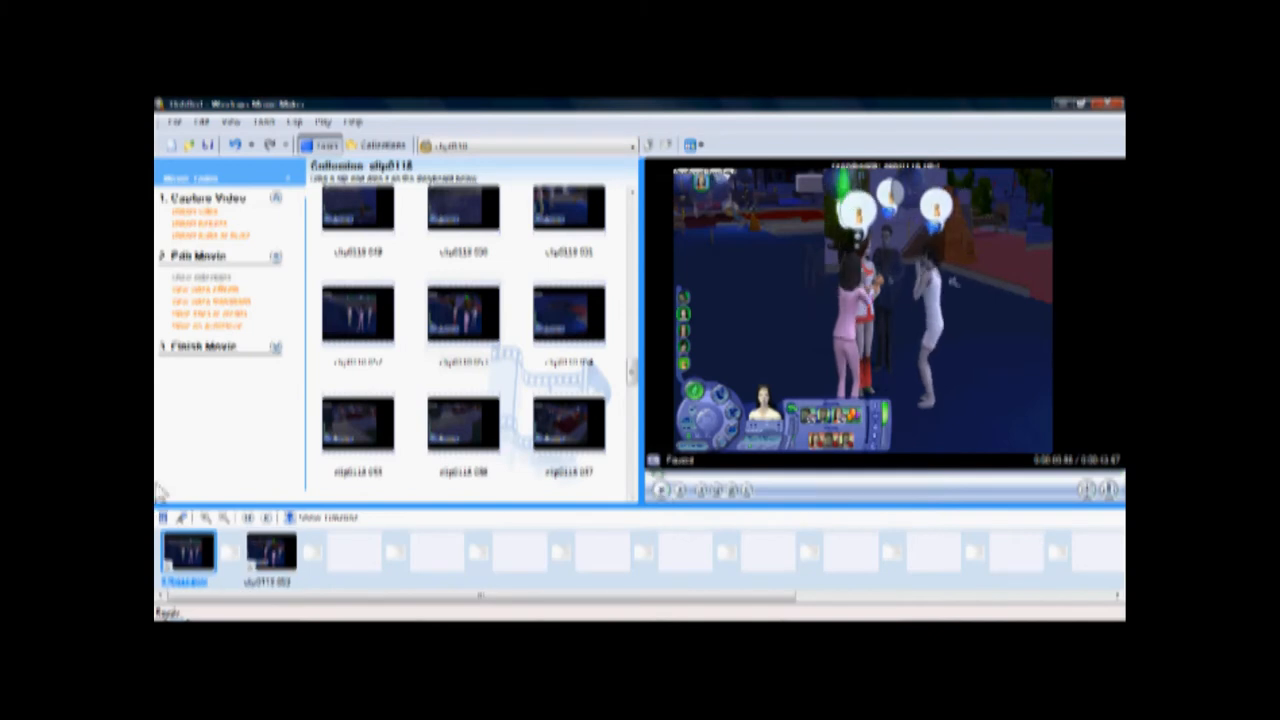
Apply the Speed Up, Double video effect to the first storyboard clip
right_click(188, 556)
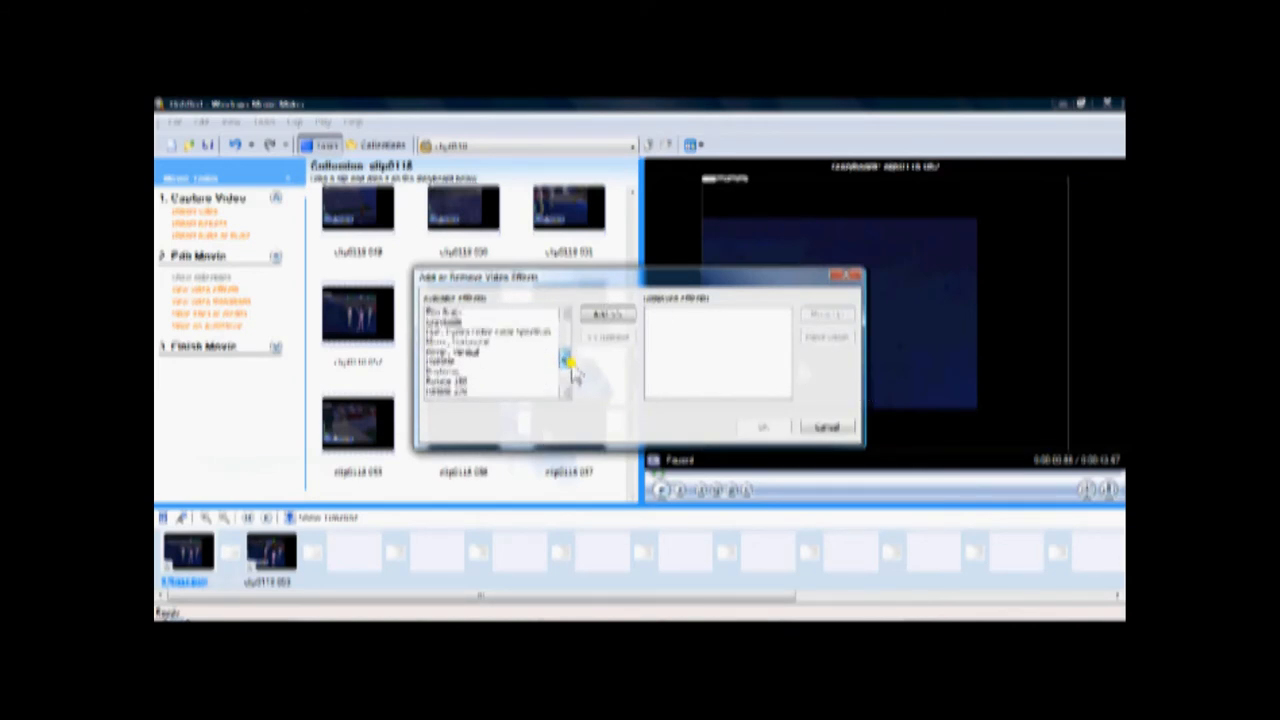
left_click(606, 314)
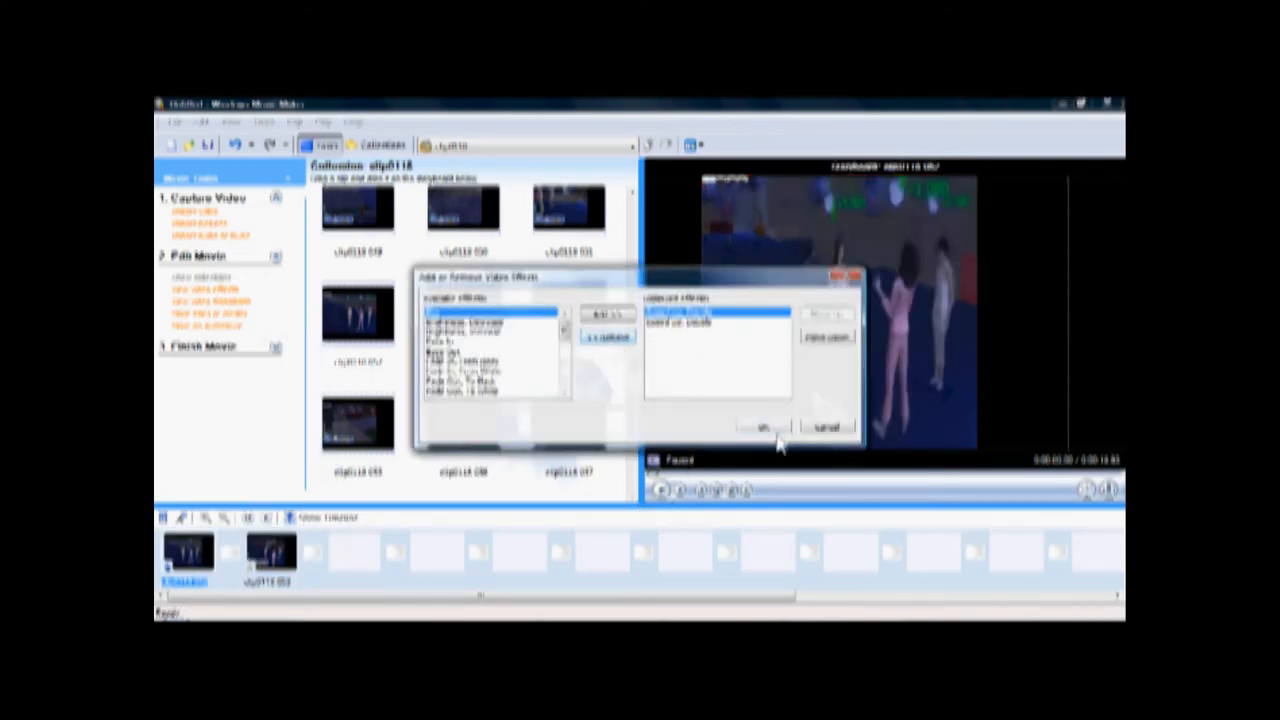
left_click(762, 428)
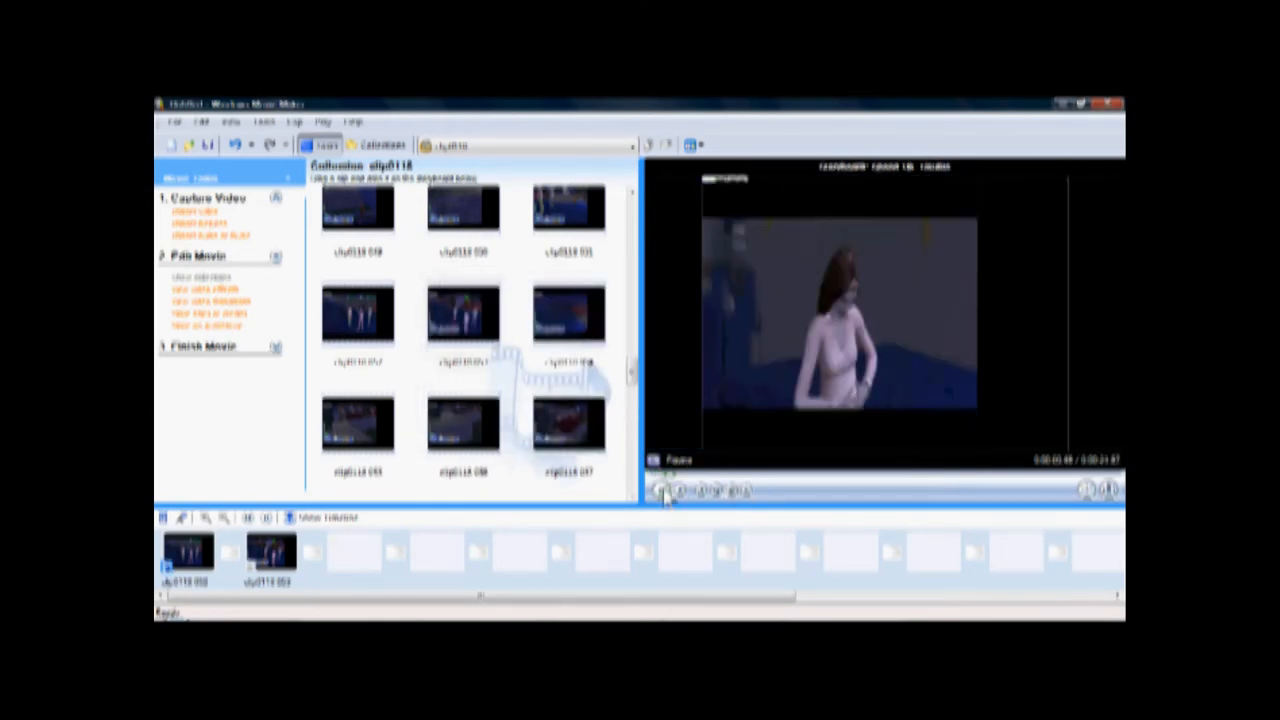
right_click(188, 550)
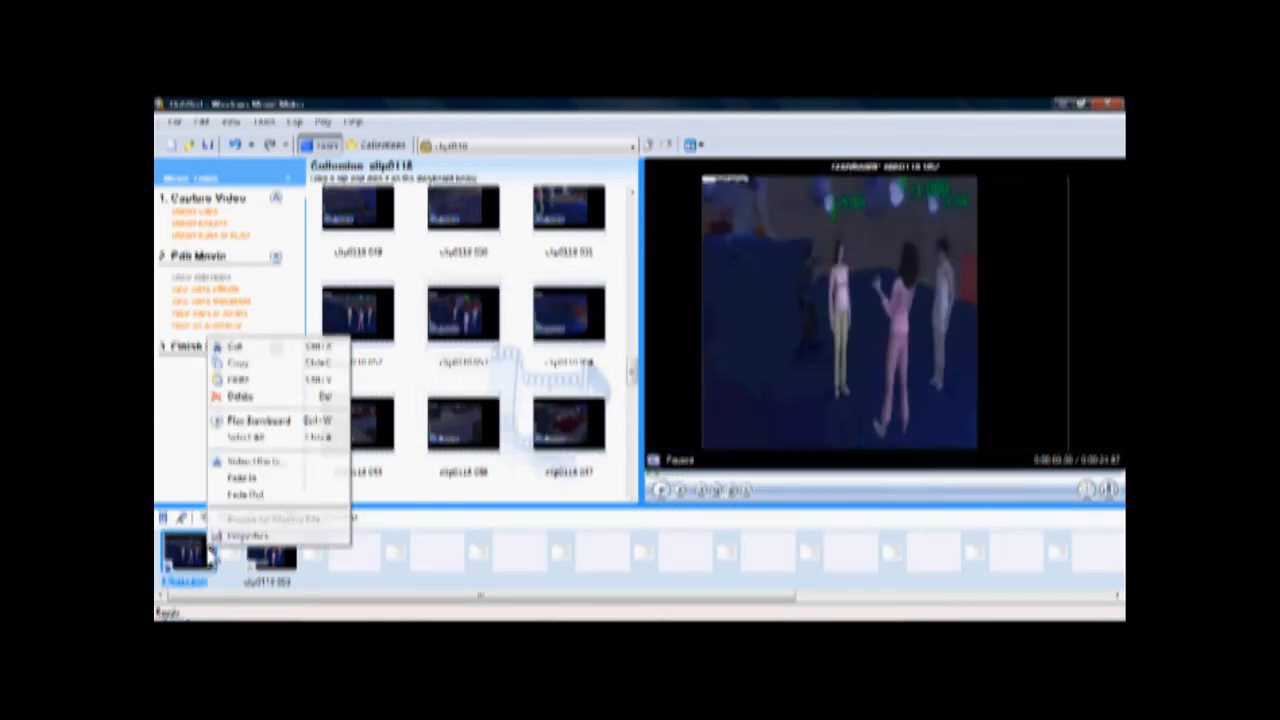
left_click(252, 460)
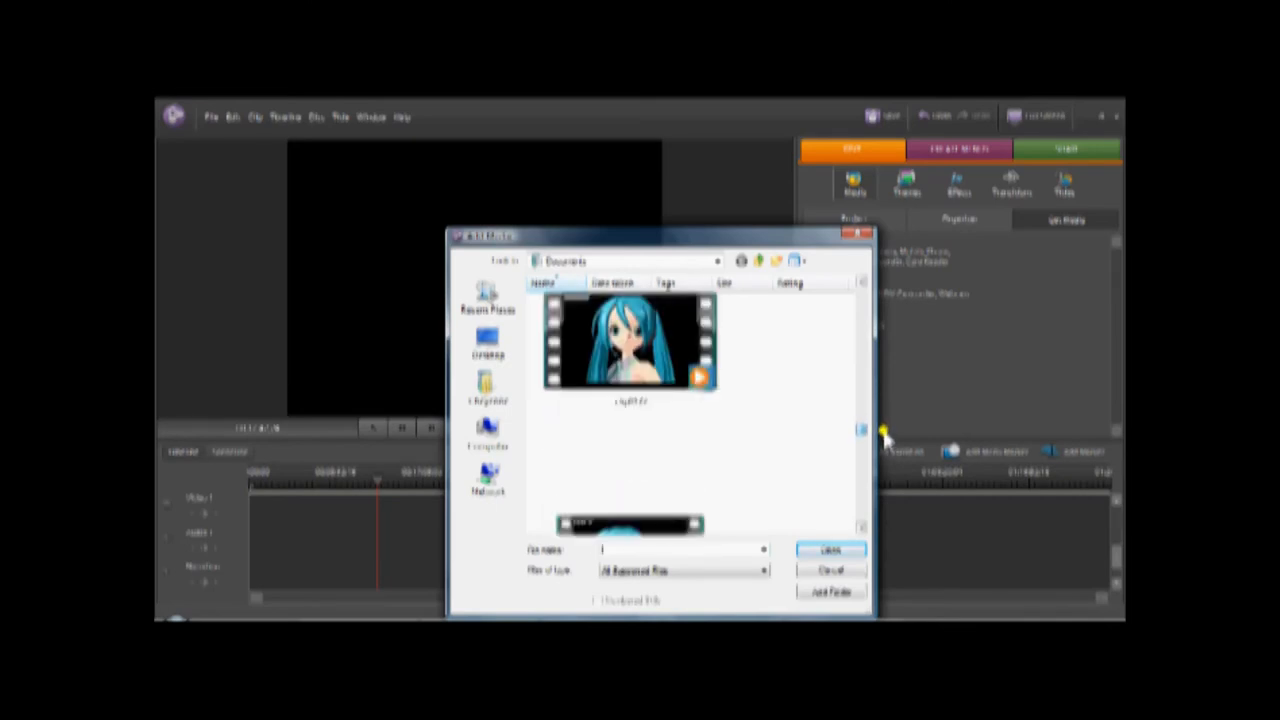
Return to the Movie Maker project and scroll its Collections pane
left_click(830, 548)
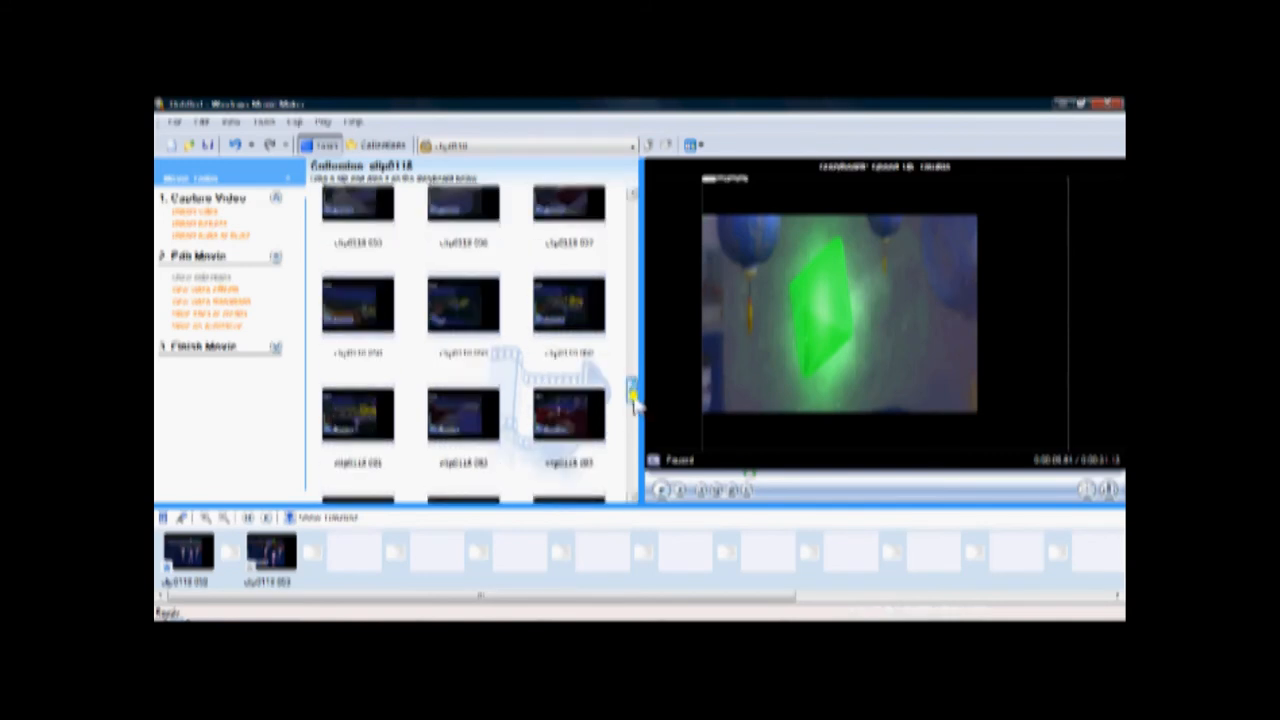
scroll("down", 3)
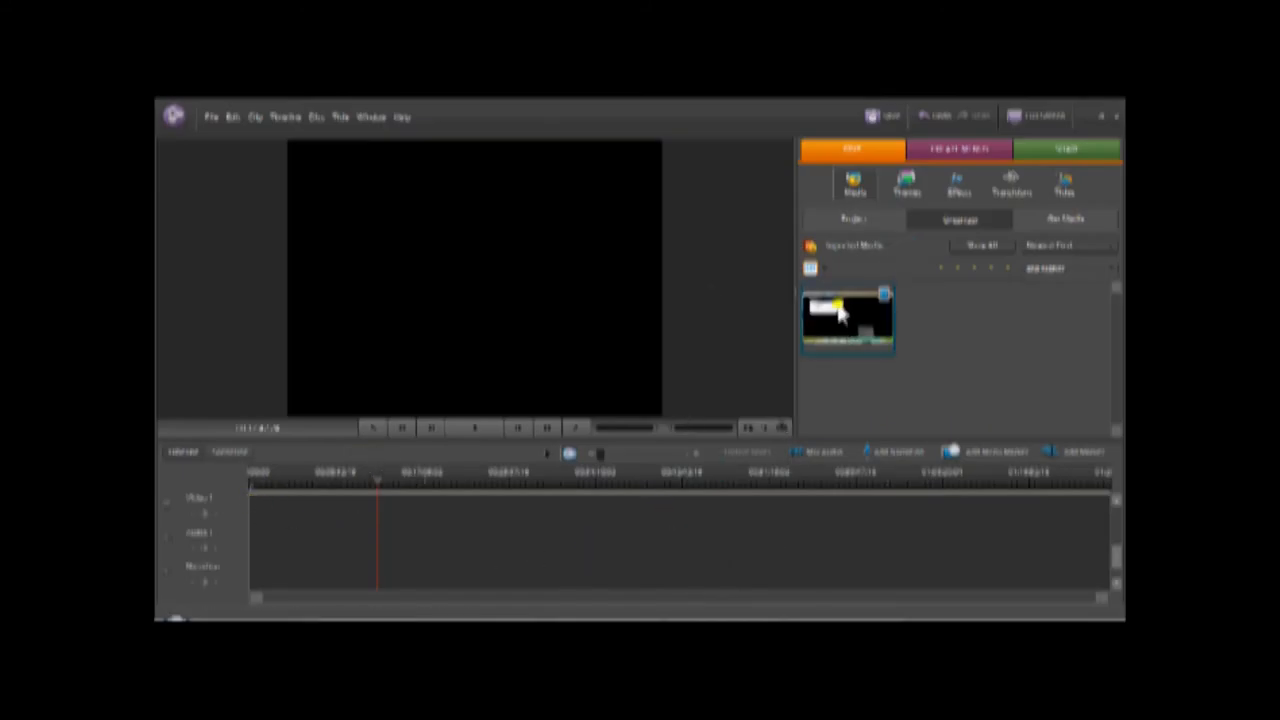
Place the imported clip at the start of the Video 1 timeline track
left_click_drag(848, 318, 350, 528)
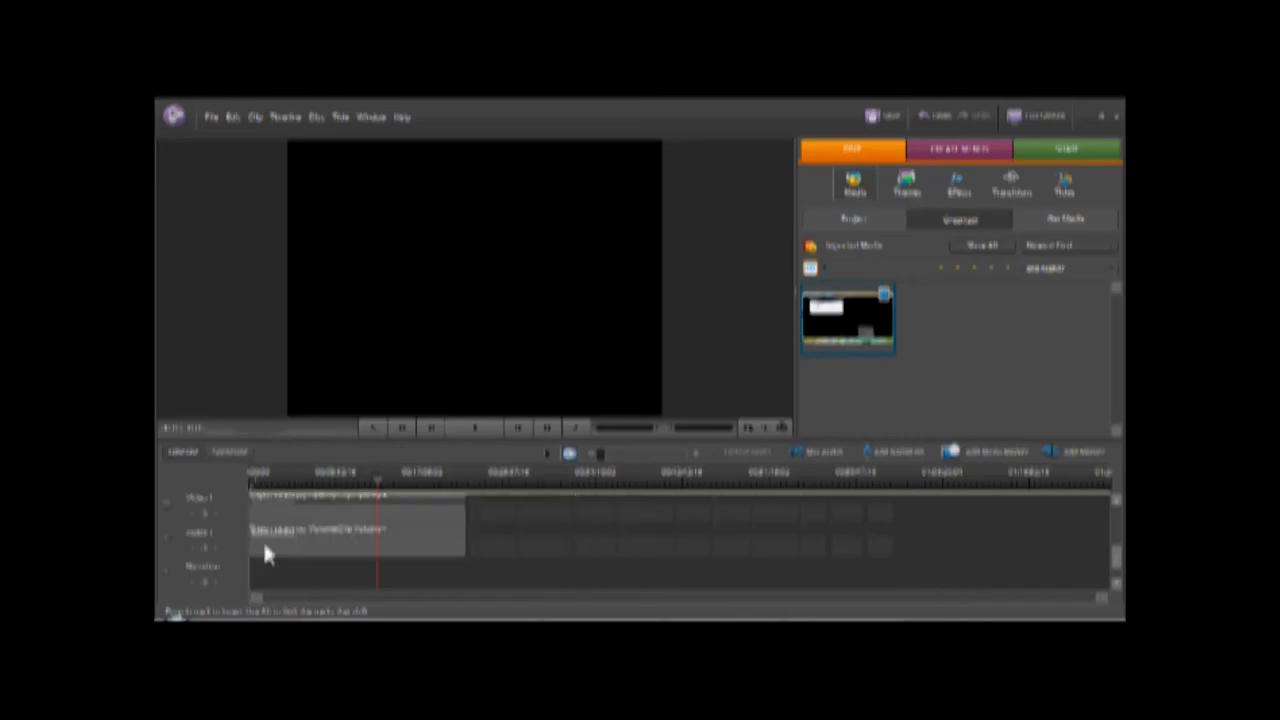